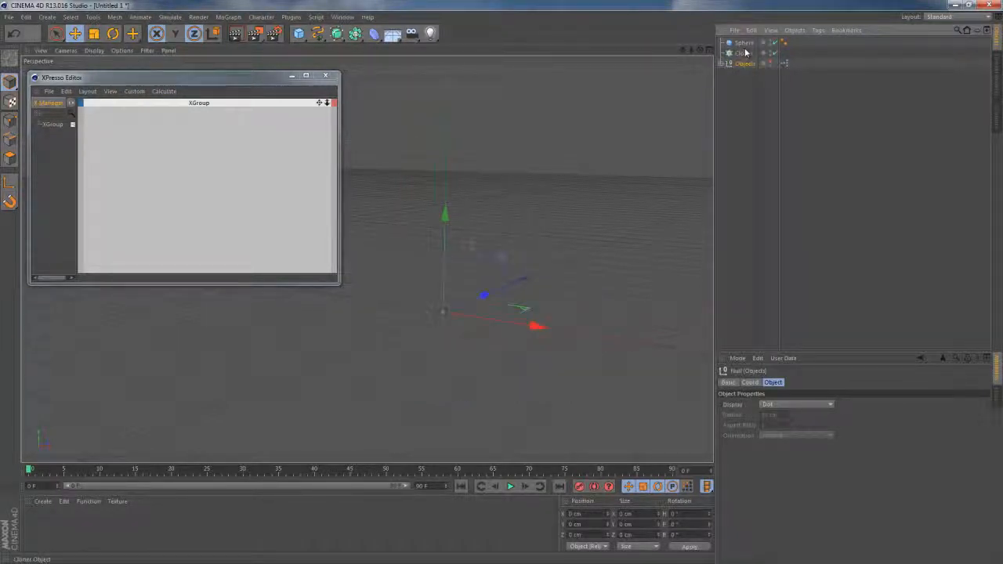
# Step: Select the Cloner and parent the Sphere under it before adding a Link List node
pyautogui.click(737, 53)
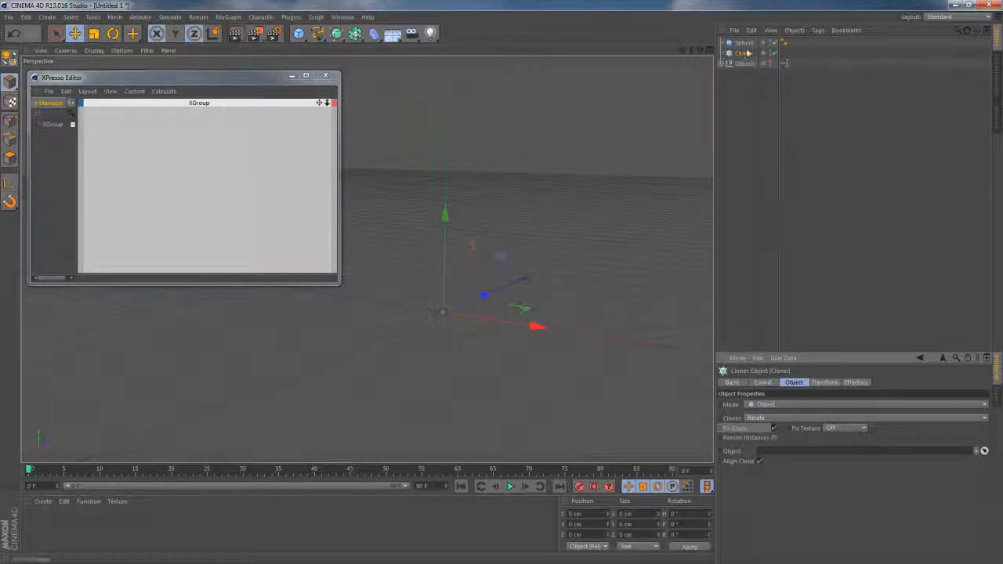
pyautogui.click(751, 53)
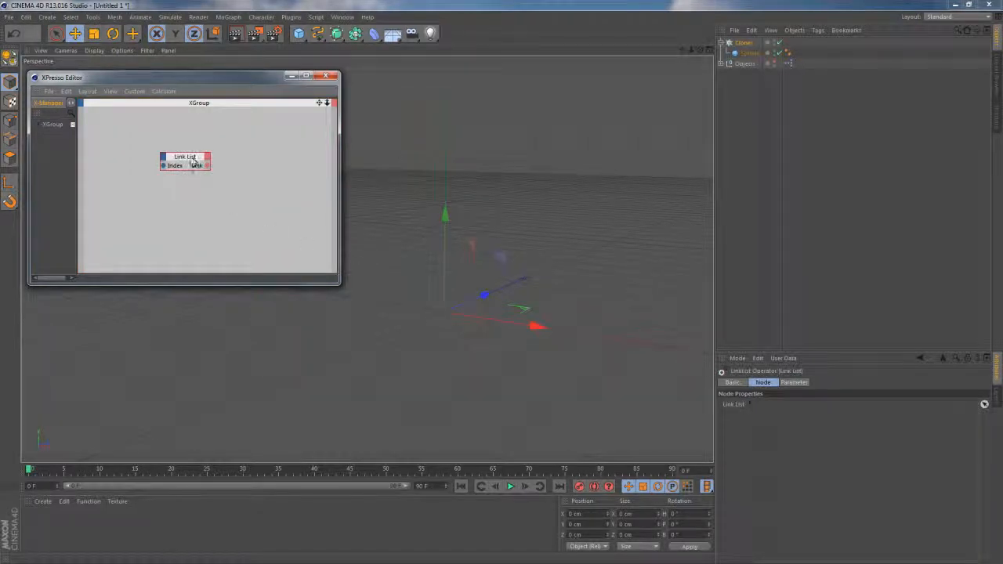
# Step: Reposition the Link List node lower and select it beside the dragged-in Cloner node
pyautogui.moveTo(185, 161); pyautogui.dragTo(216, 219)
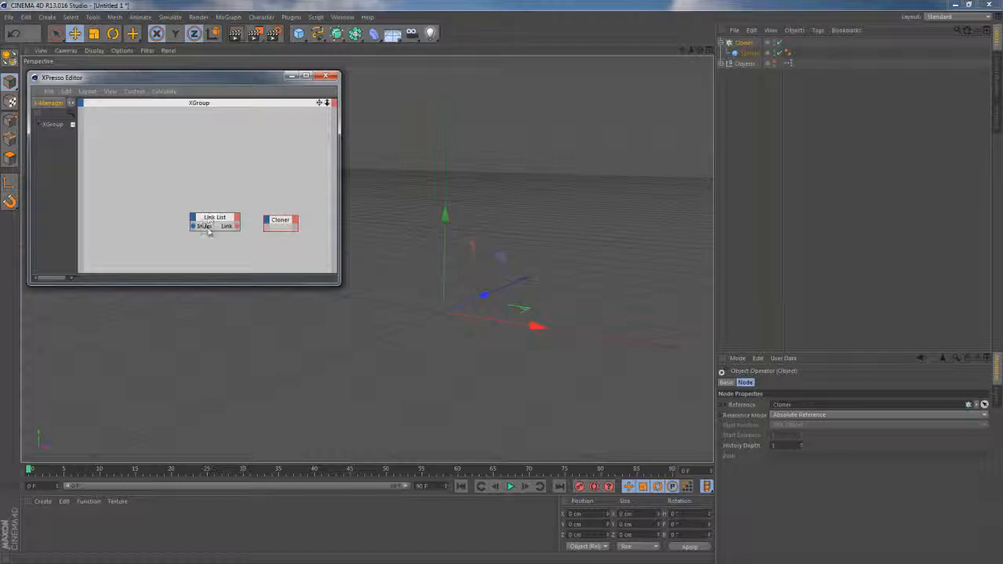
pyautogui.click(214, 216)
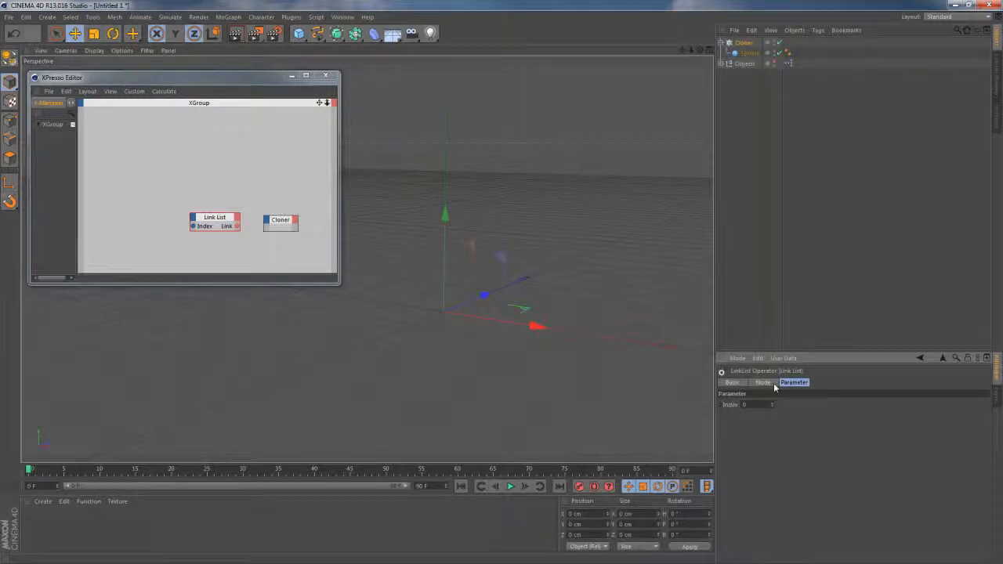
# Step: Load Cylinder, Tube, Torus, Cone and Cube into the Link List, index left at 0
pyautogui.click(762, 383)
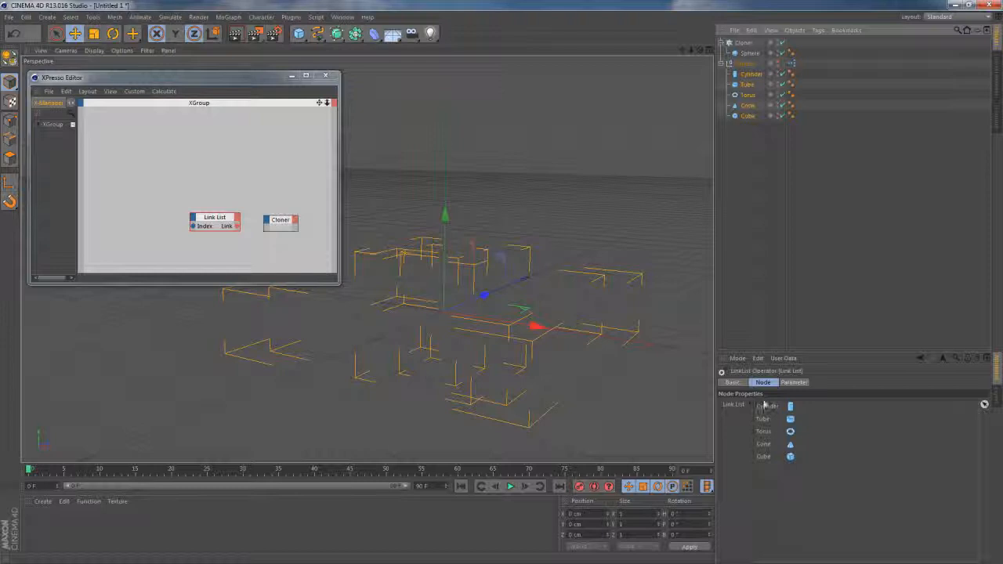
pyautogui.click(792, 382)
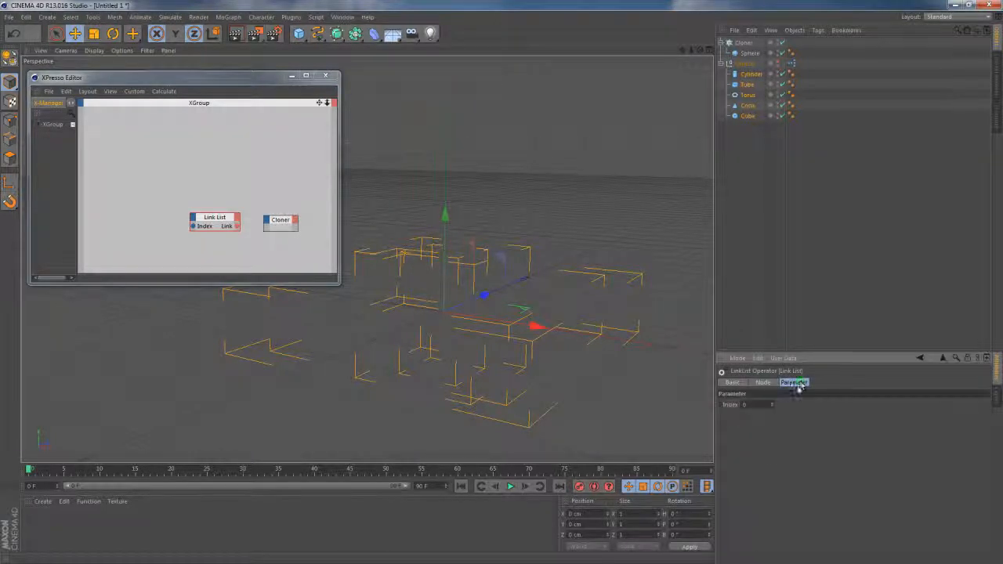
pyautogui.click(747, 405)
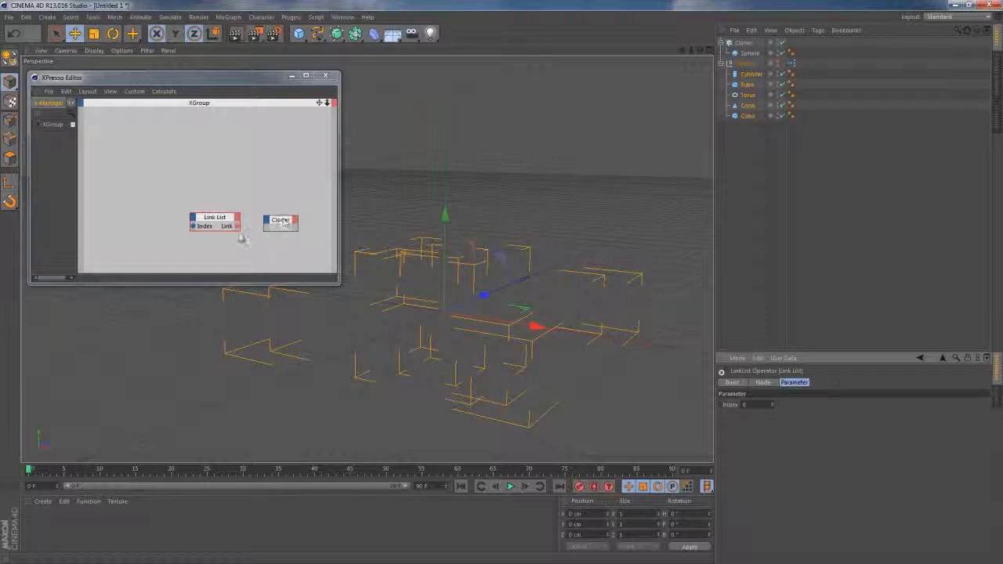
# Step: Wire the Link List's Link output into the Cloner's Object Properties > Object input
pyautogui.moveTo(236, 226); pyautogui.dragTo(271, 221)
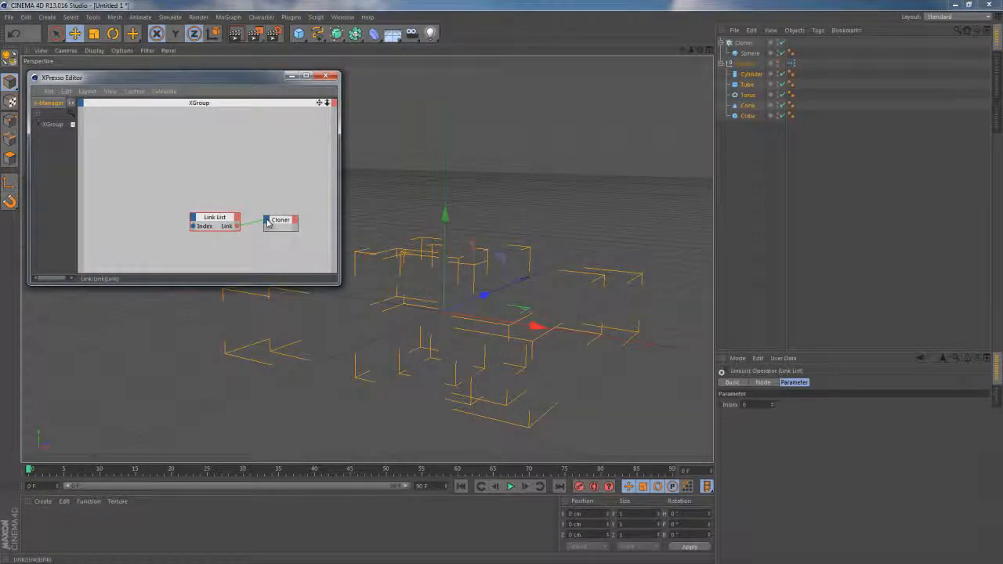
pyautogui.rightClick(280, 220)
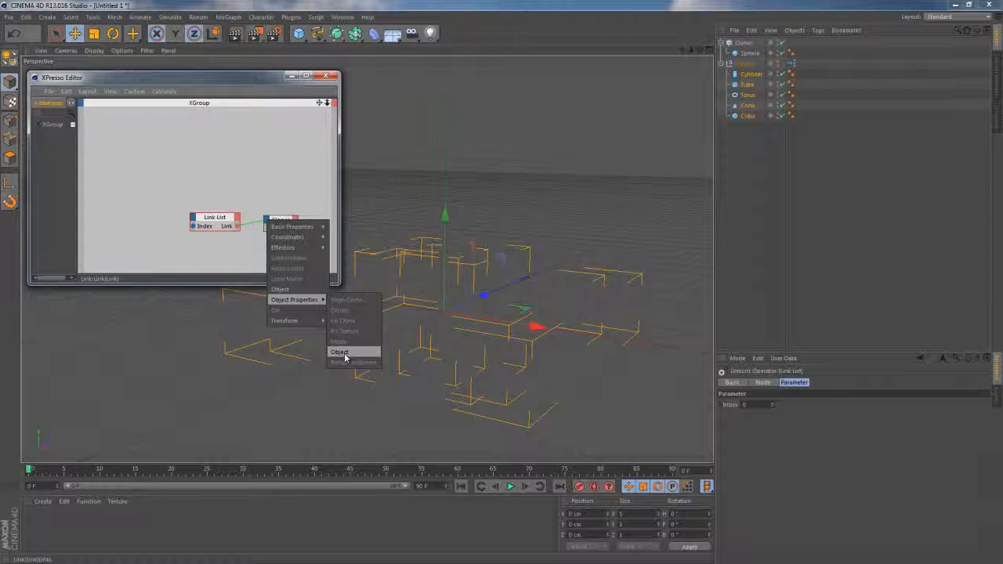
pyautogui.click(339, 352)
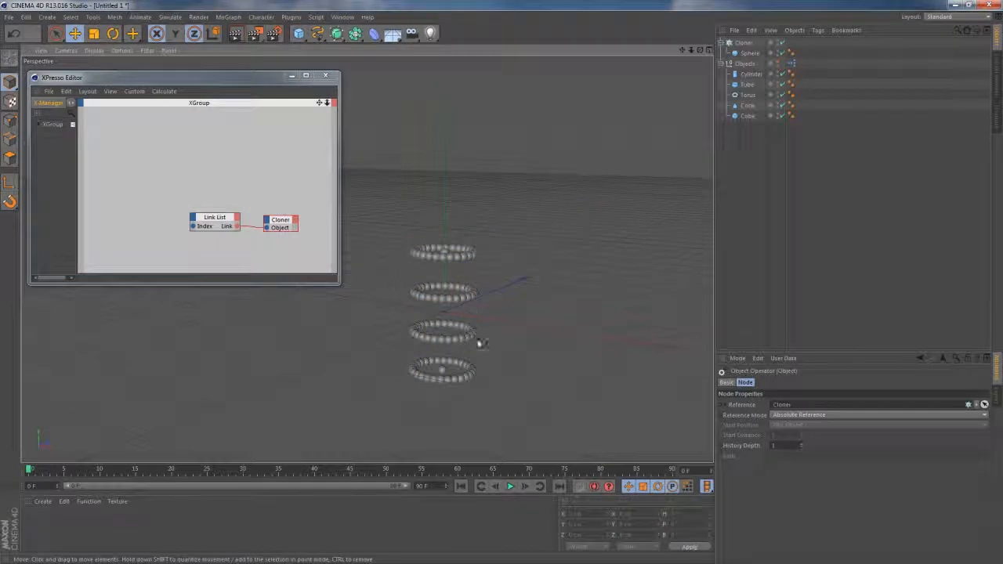
# Step: Play the timeline so the clones render as torus rings
pyautogui.click(510, 489)
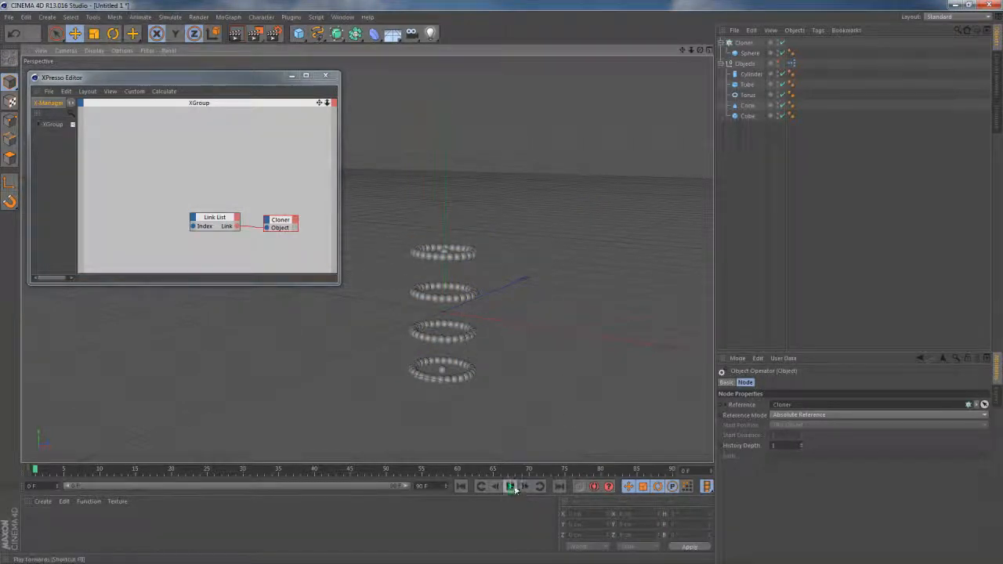
pyautogui.click(510, 488)
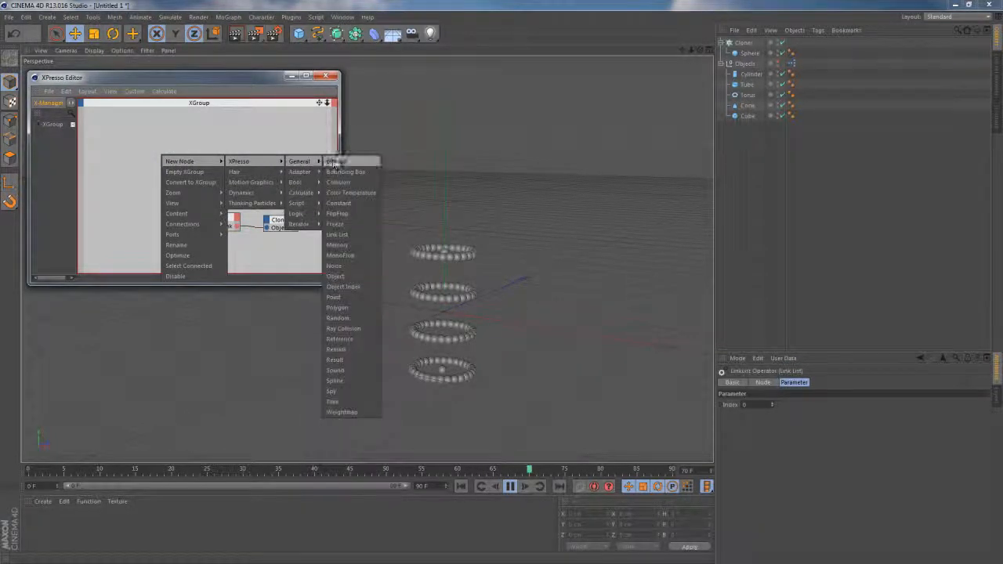
pyautogui.moveTo(301, 193)
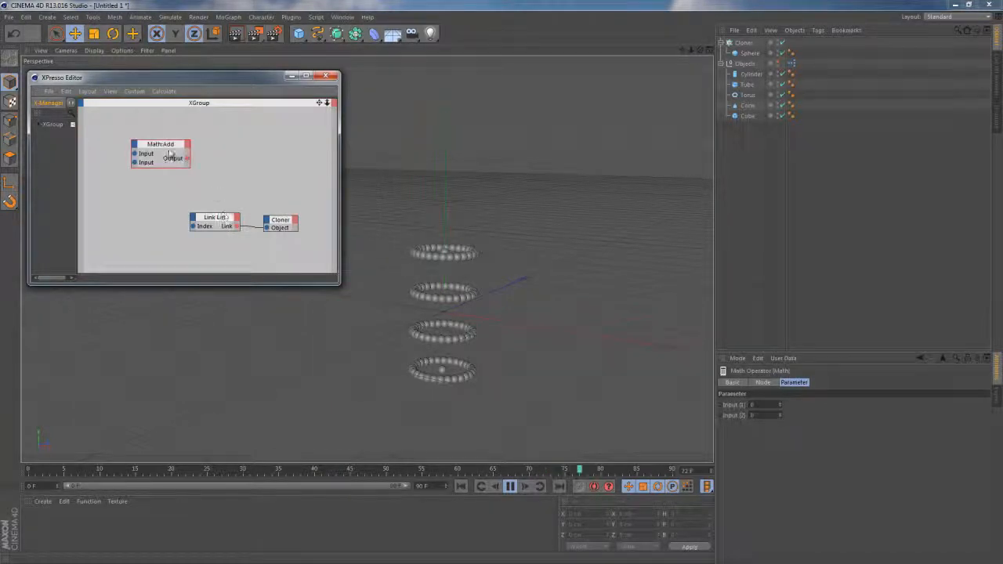
# Step: Add a Time node beside the Math:Add node and arrange both left of the graph
pyautogui.moveTo(161, 153); pyautogui.dragTo(180, 179)
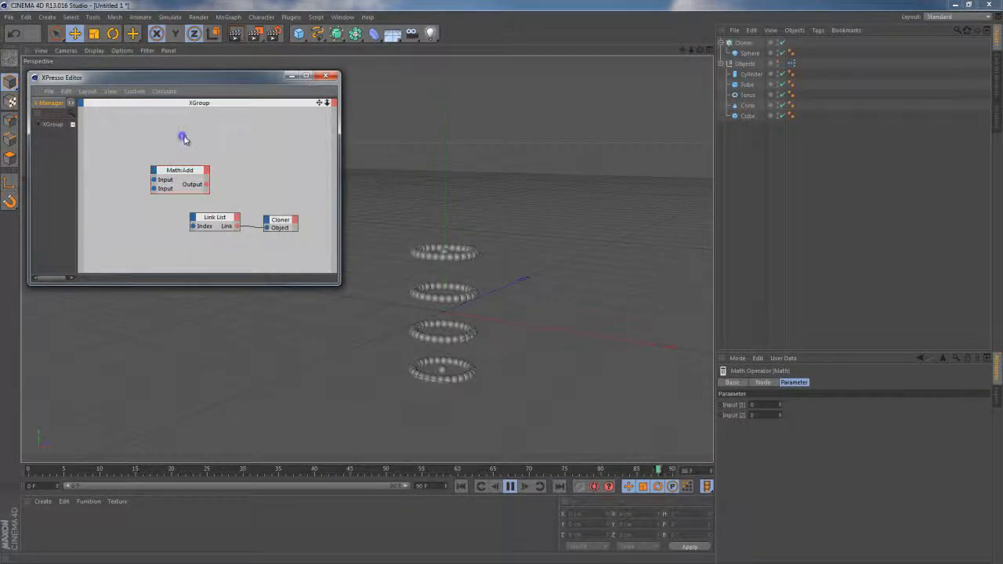
pyautogui.rightClick(184, 140)
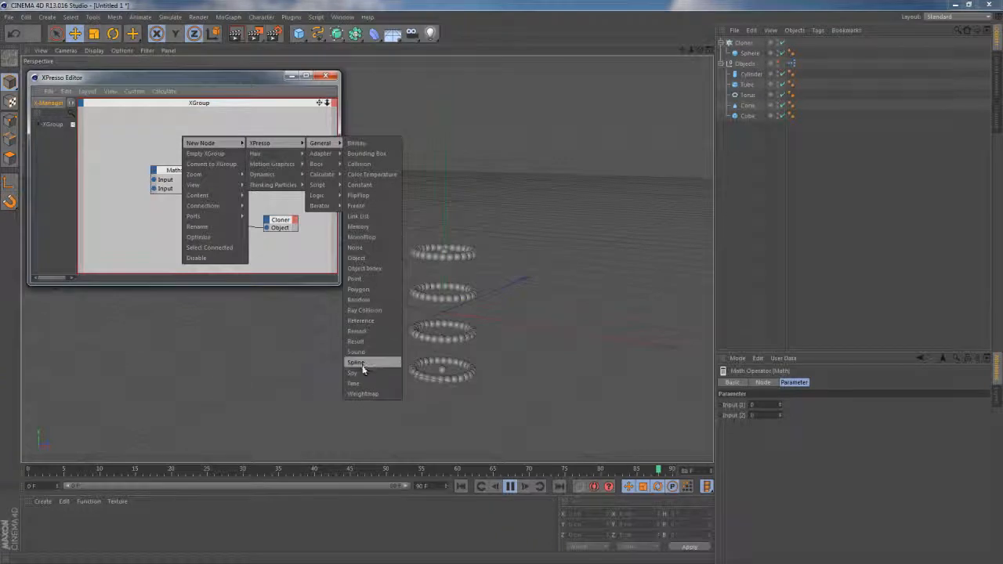
pyautogui.click(351, 384)
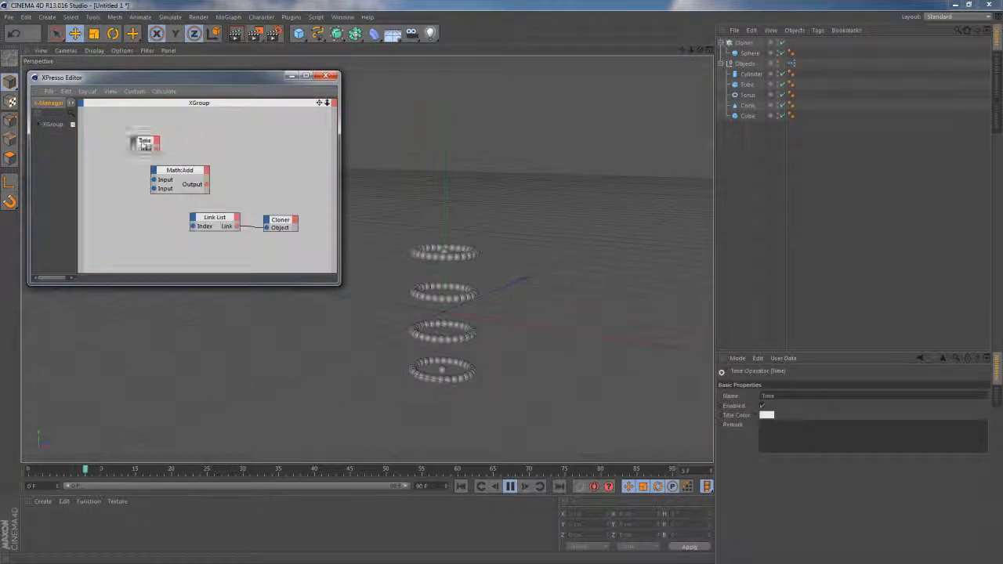
pyautogui.moveTo(145, 141); pyautogui.dragTo(116, 164)
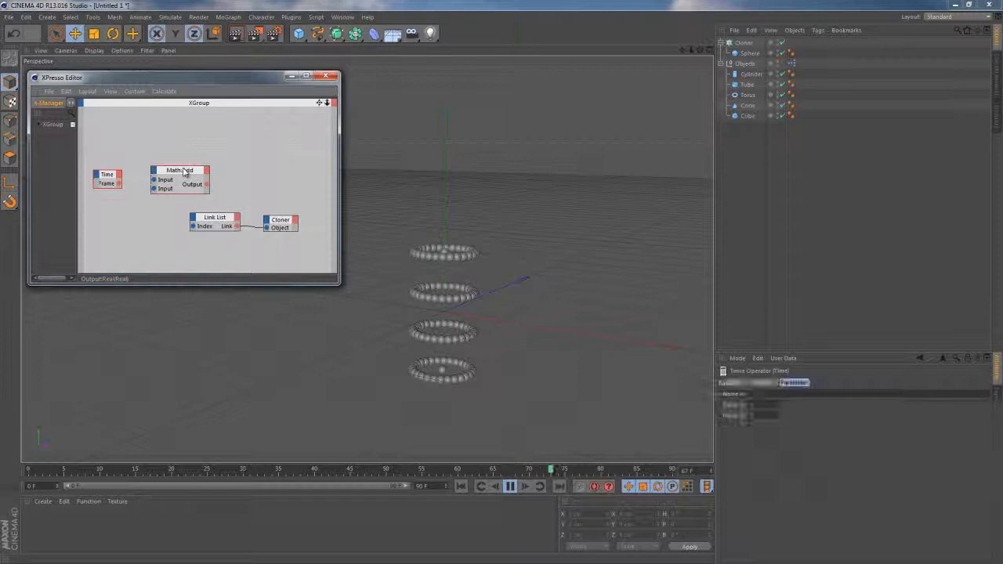
# Step: Set the Math node's Function to Divide and wire Time's Frame into its first input
pyautogui.click(179, 170)
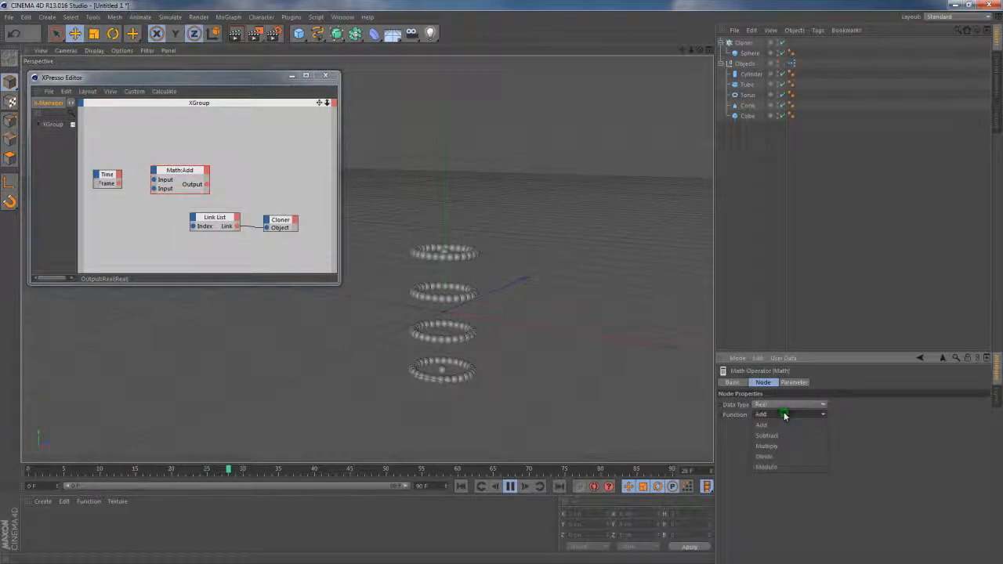
pyautogui.click(763, 456)
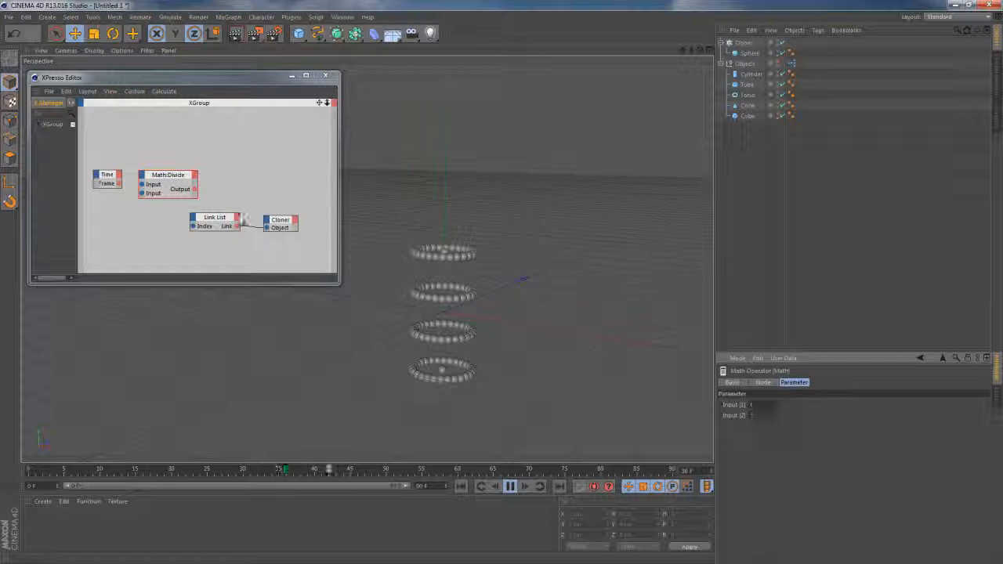
pyautogui.moveTo(119, 183); pyautogui.dragTo(143, 184)
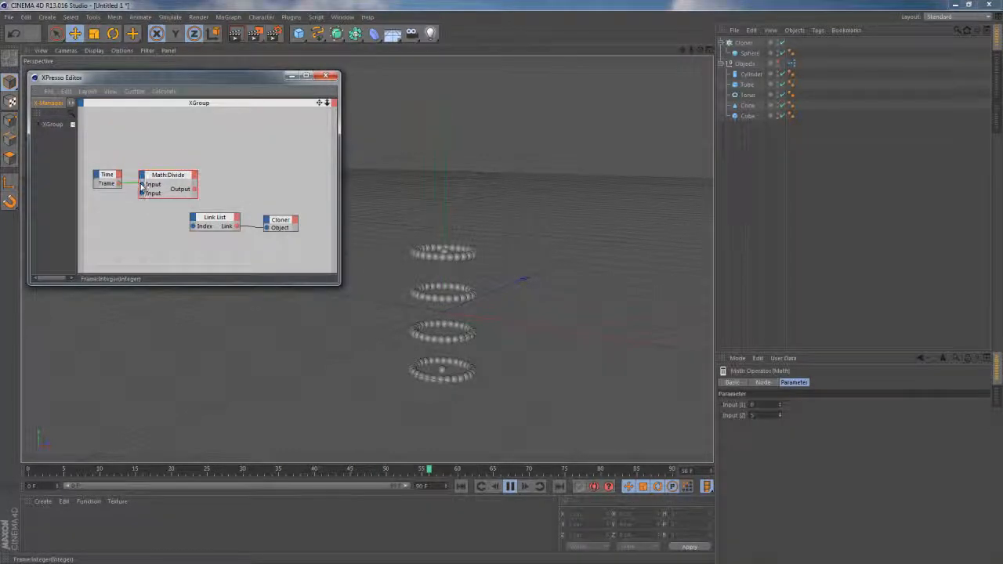